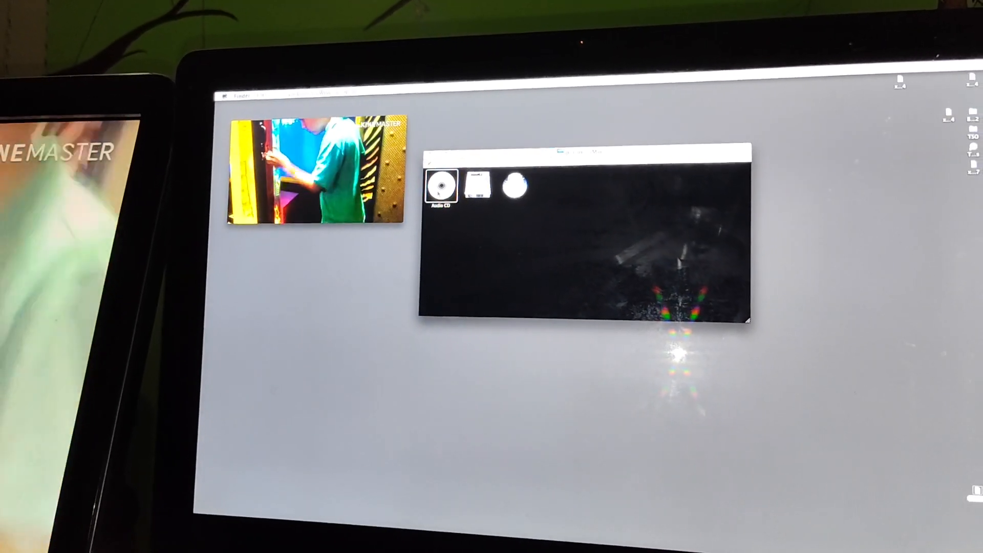
- Launch the Audio CD from its Finder icon via the context menu, starting iTunes with its tracks
{"action": "right_click", "coordinate": [441, 183]}
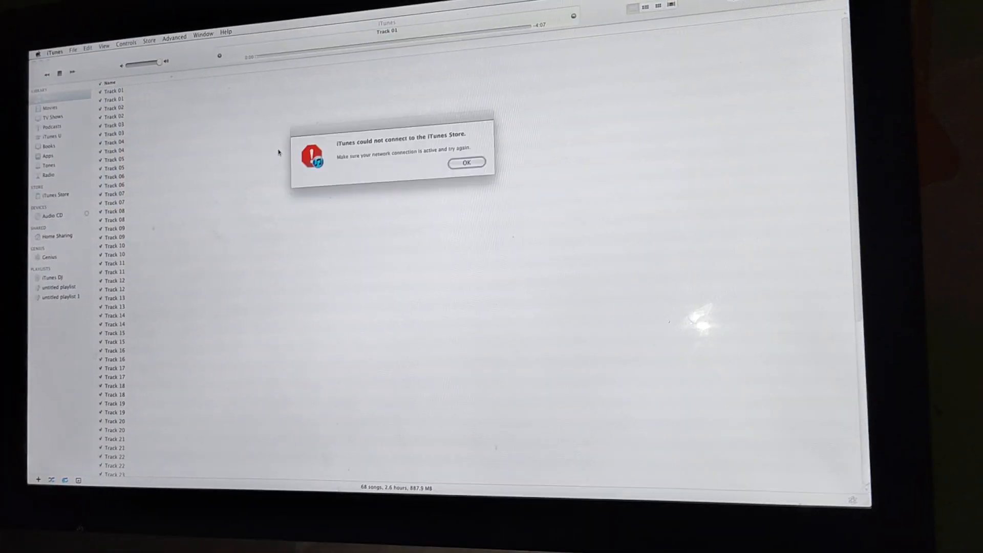
- Dismiss the iTunes Store error, force-quit iTunes, and ignore the crash report alert
{"action": "left_click", "coordinate": [467, 163]}
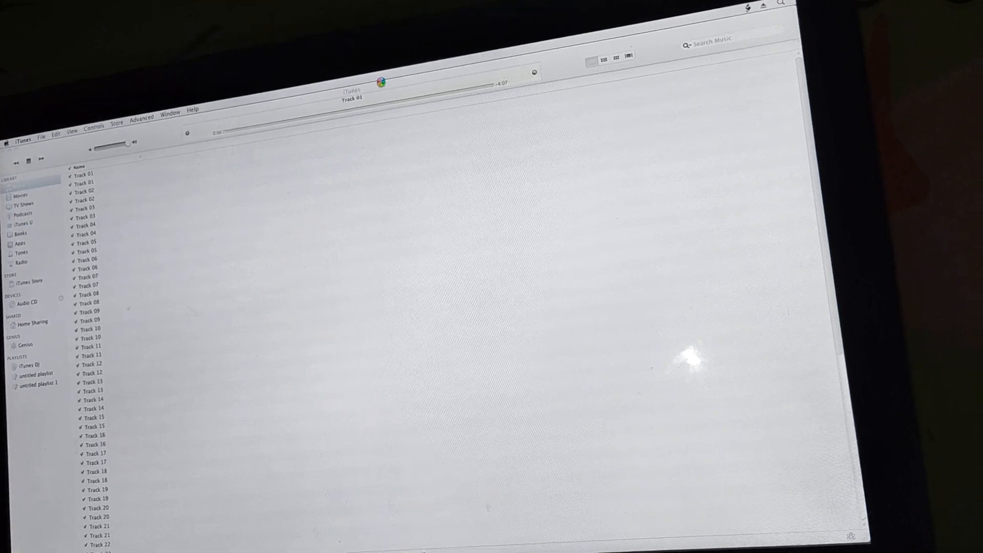
{"action": "key", "text": "volumeup"}
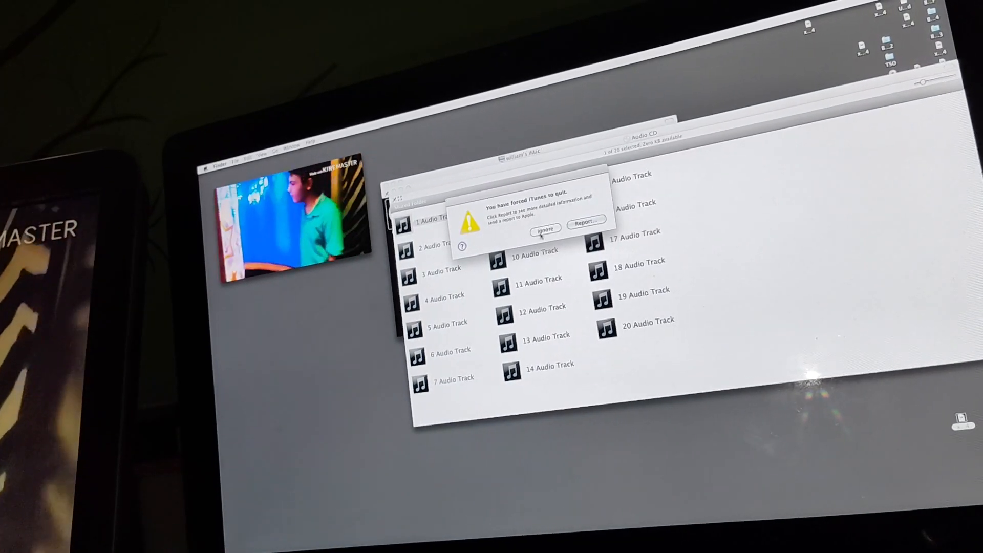
{"action": "left_click", "coordinate": [543, 228]}
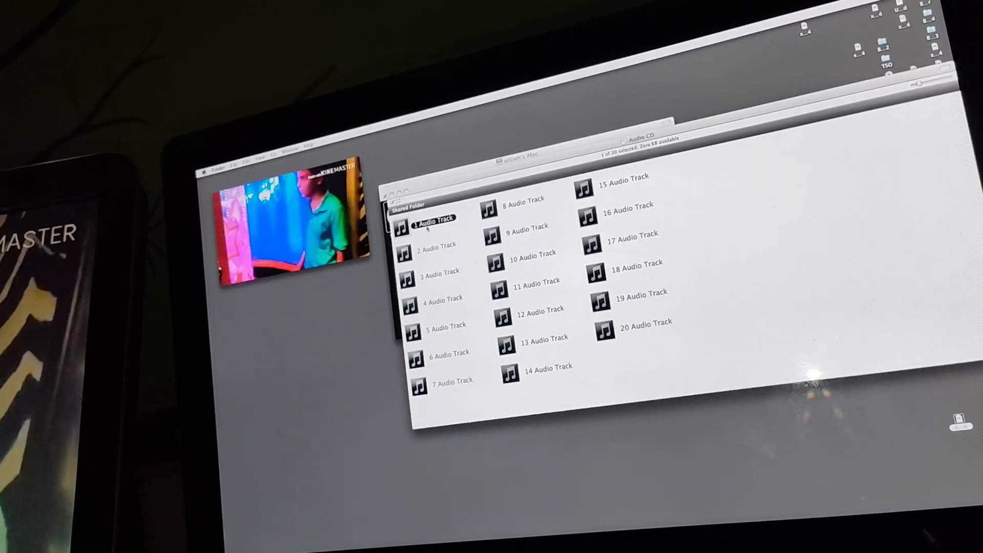